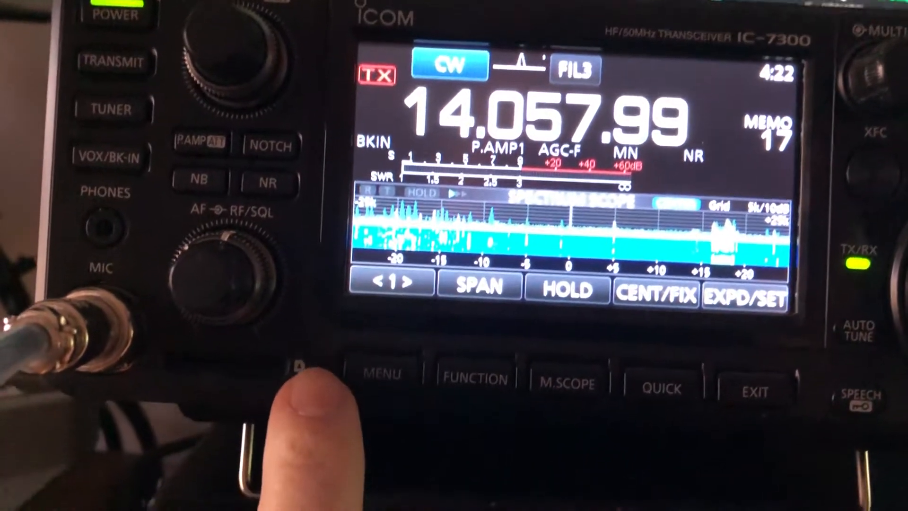
- Press MENU to bring up the IC-7300 settings menu from the operating display
click(381, 373)
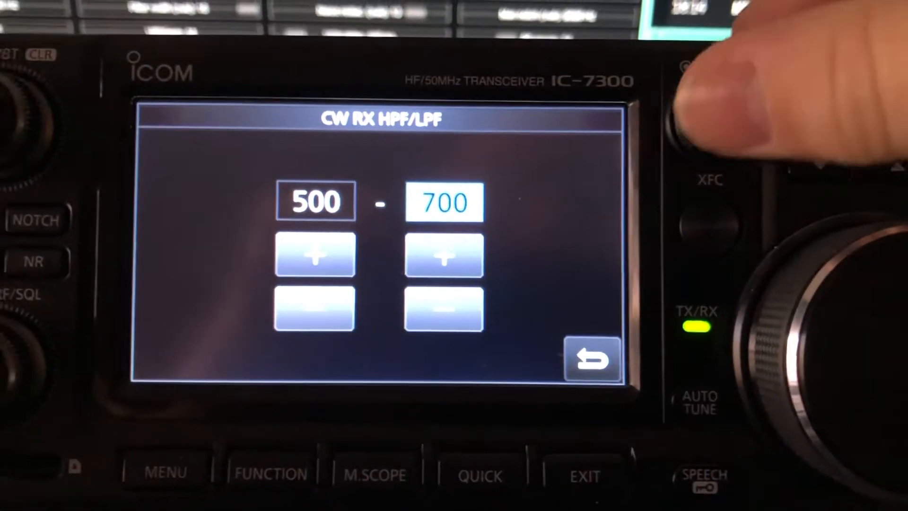
- Close the RX HPF/LPF editor at 500–700 Hz, returning to the CW settings list
click(590, 358)
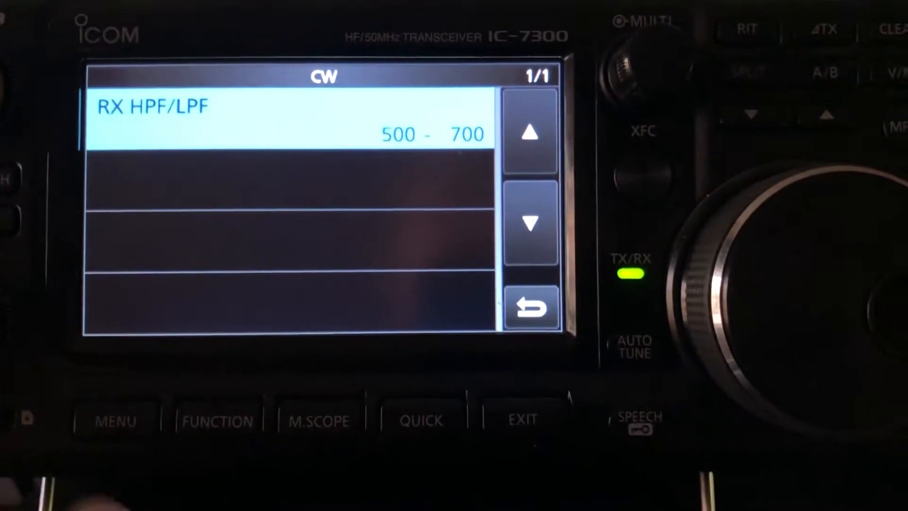